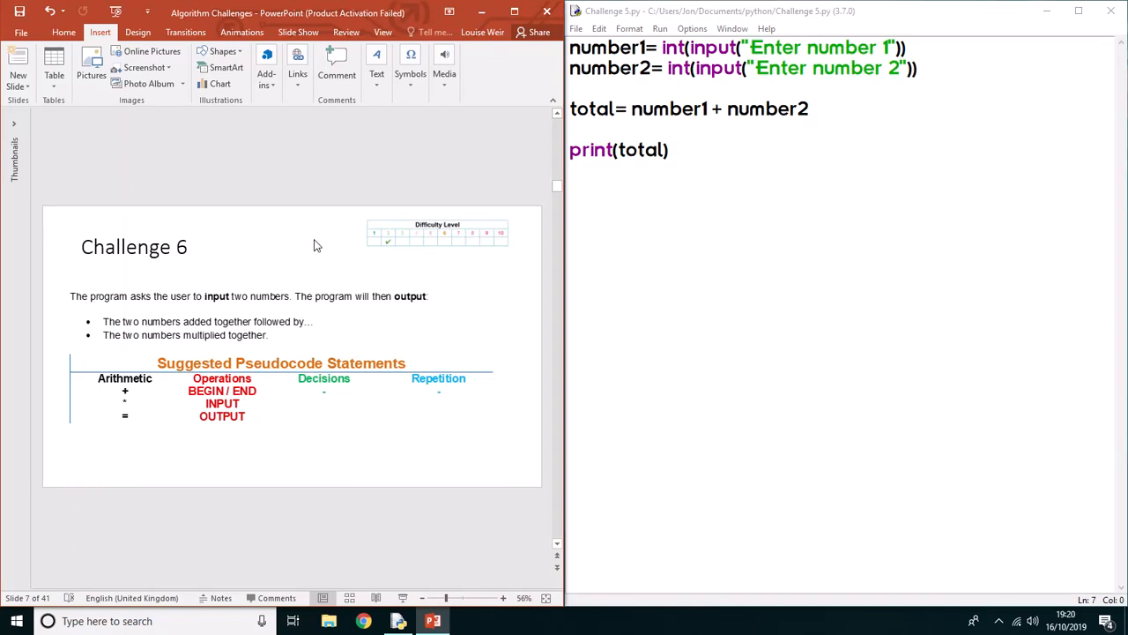
mouse_move(200, 288)
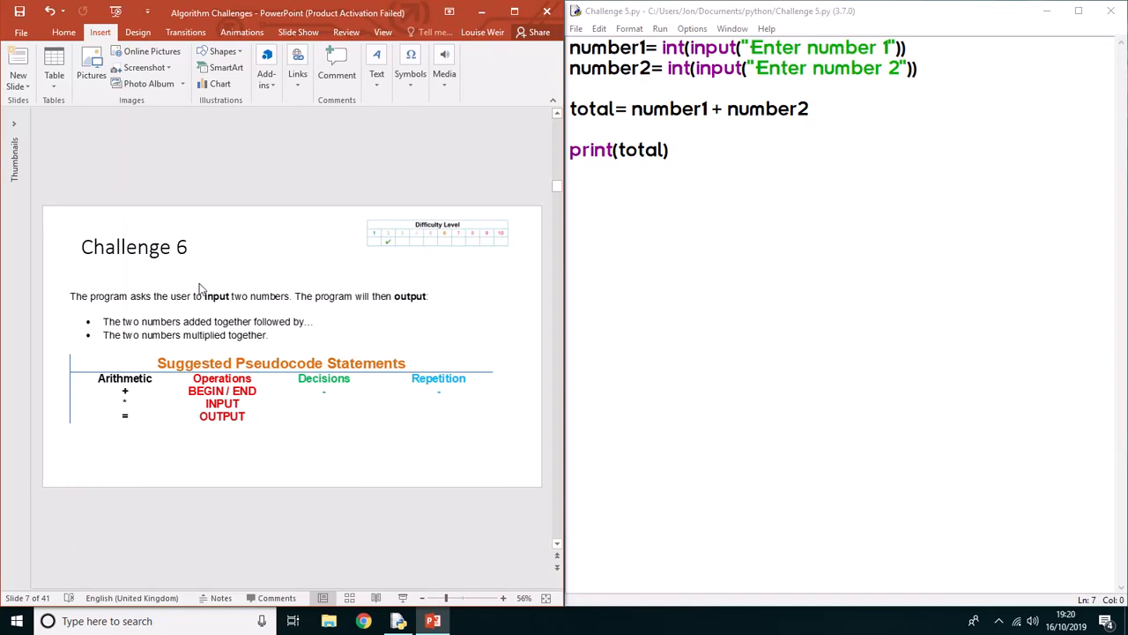
mouse_move(207, 302)
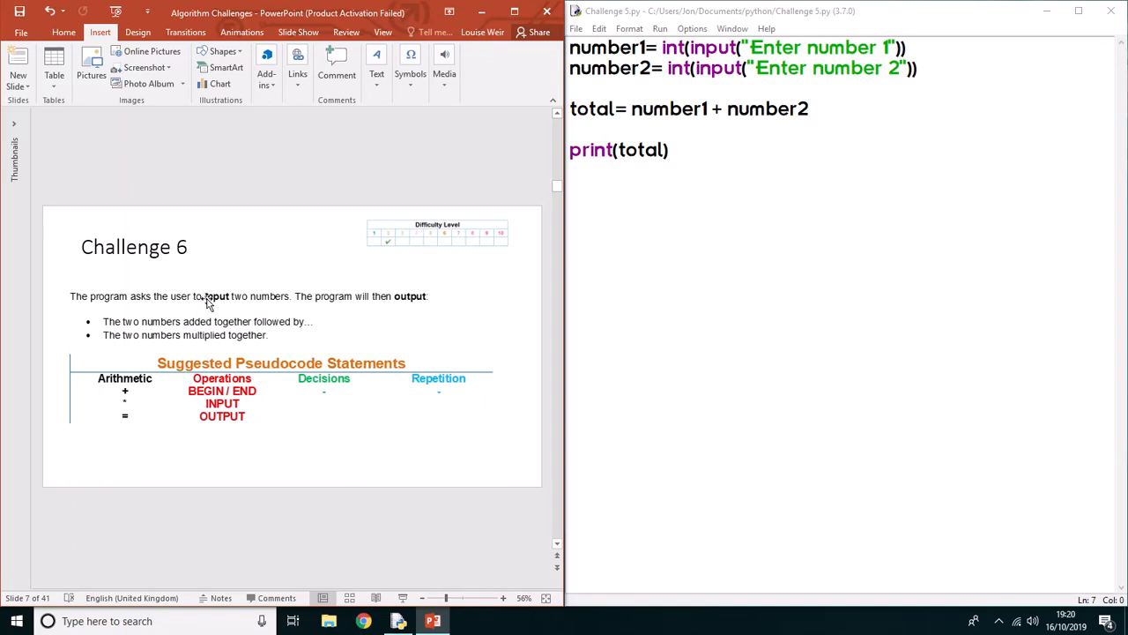
mouse_move(368, 306)
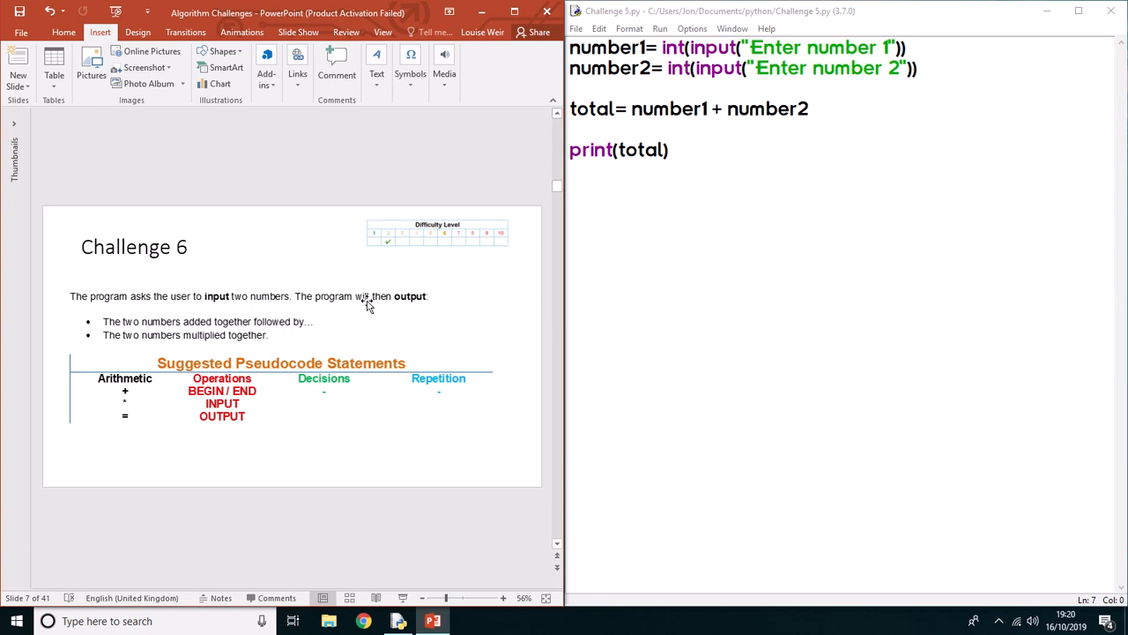
mouse_move(138, 327)
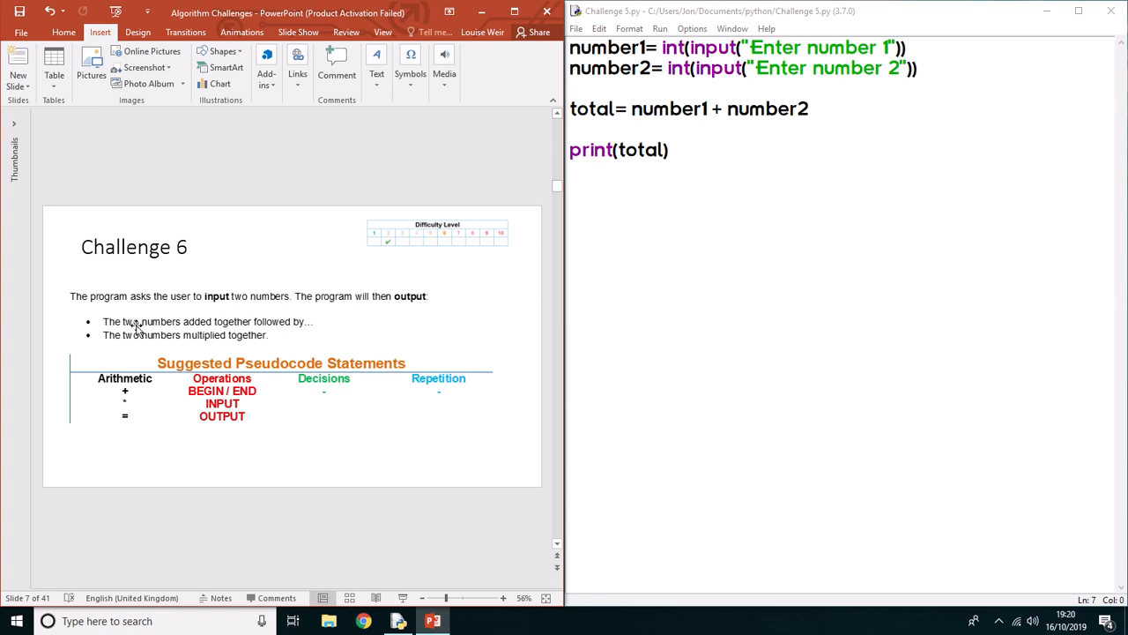
mouse_move(235, 329)
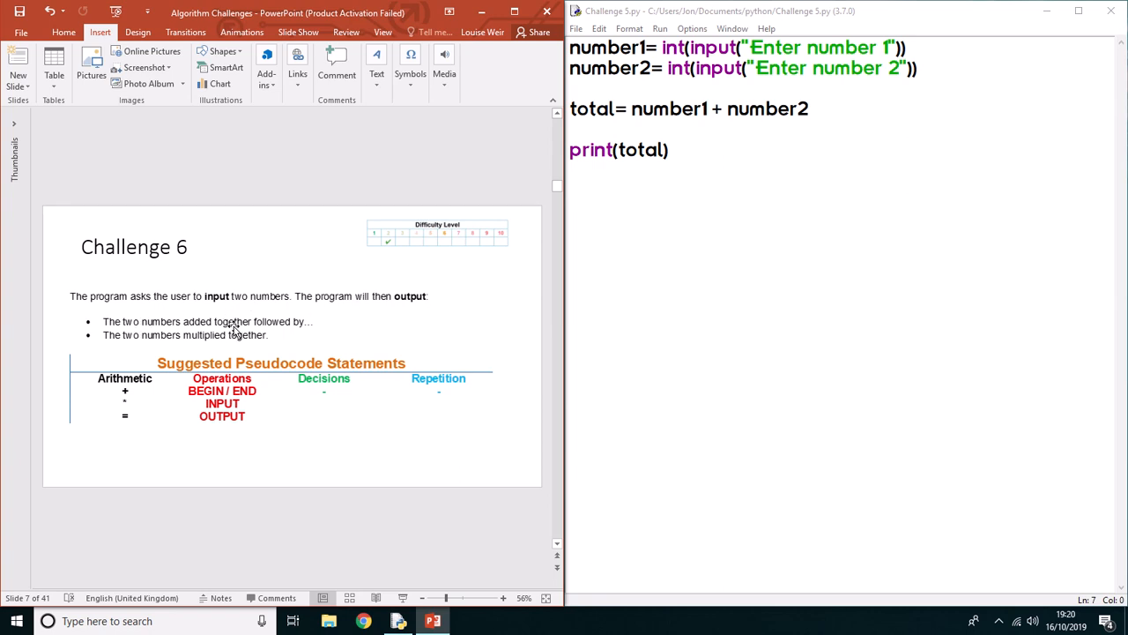
Rename the variable total to added.
click(749, 69)
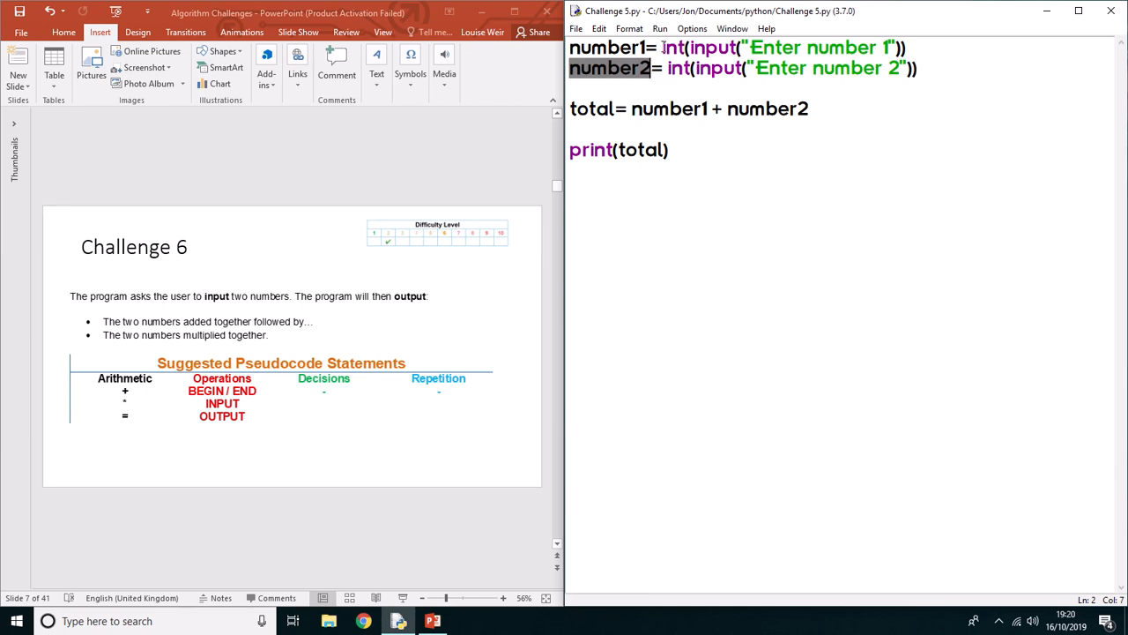
click(667, 69)
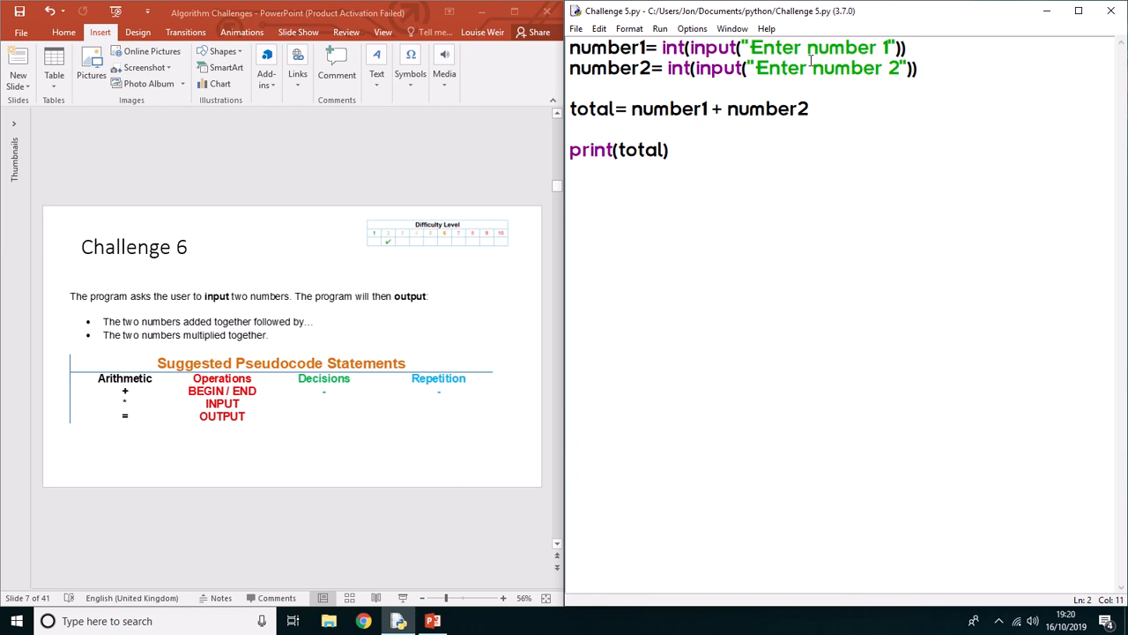
double_click(591, 108)
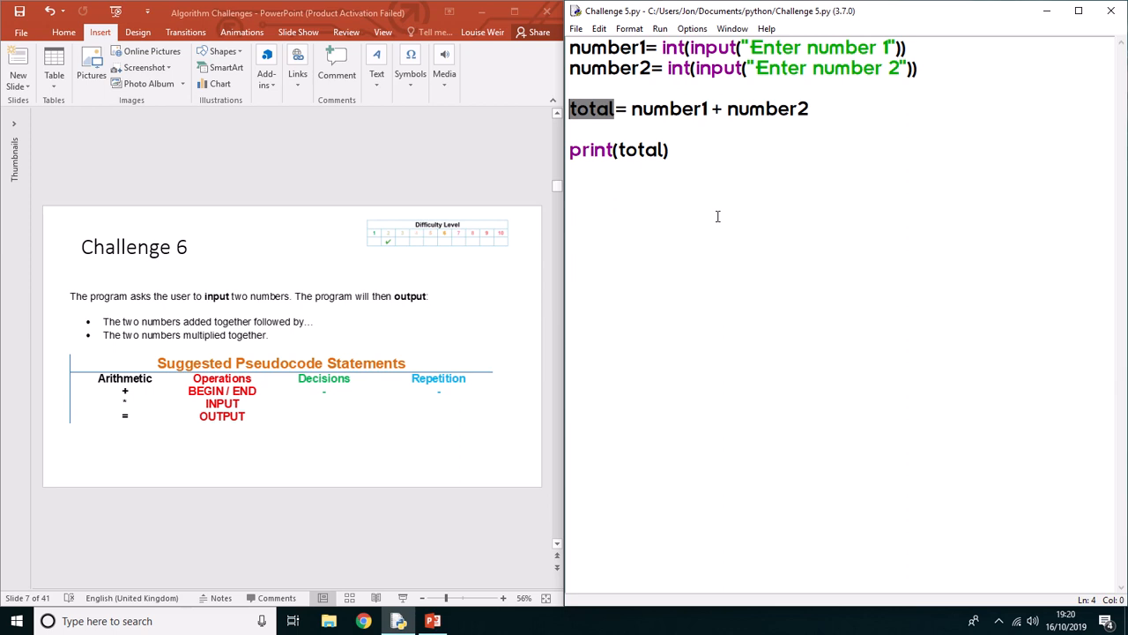
text(added)
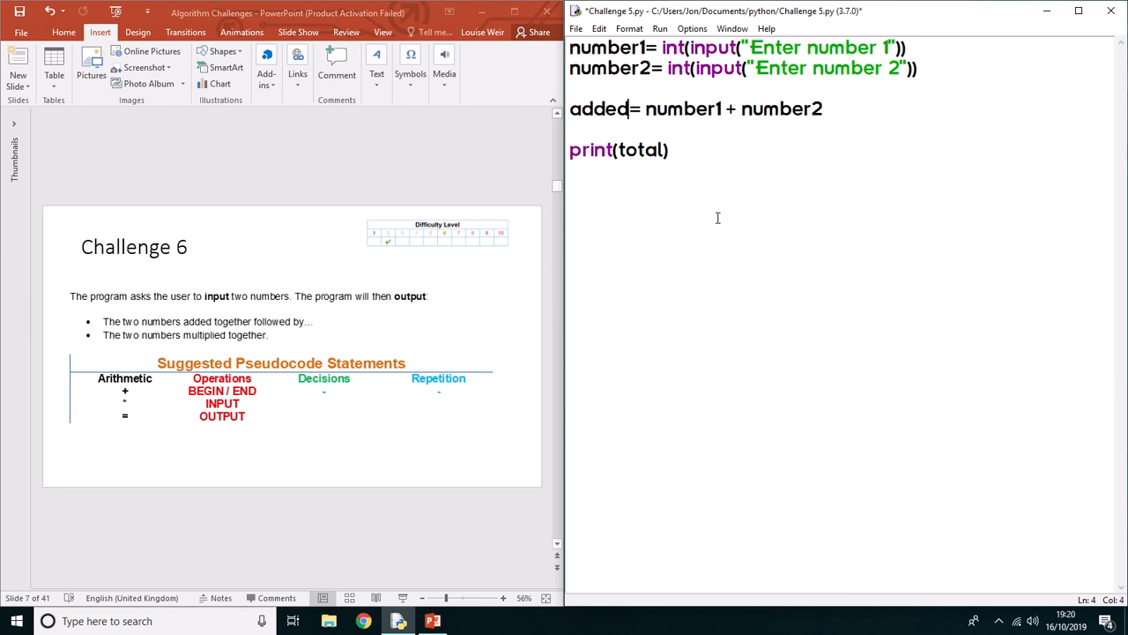
Add a line above print defining multiplied= number1 * number2.
click(569, 149)
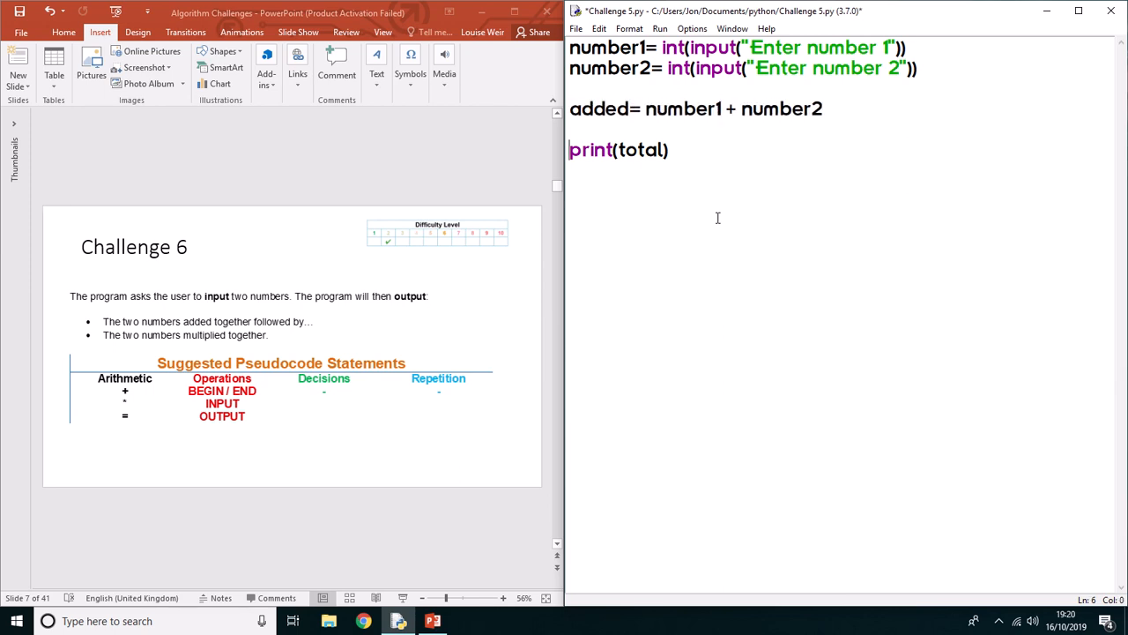
mouse_move(591, 130)
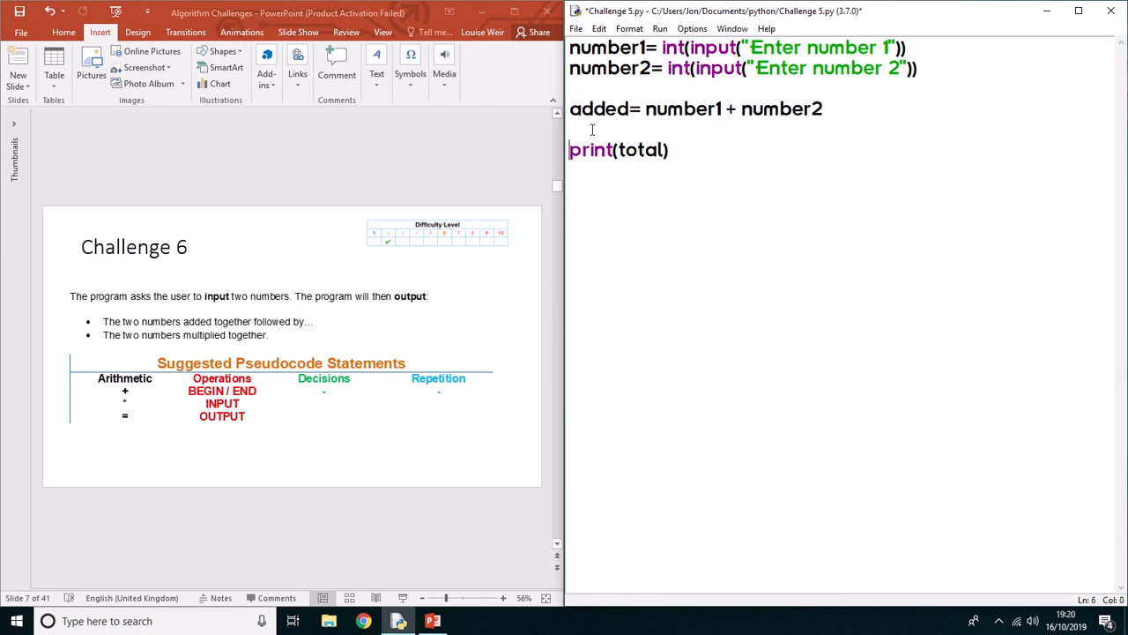
text(m)
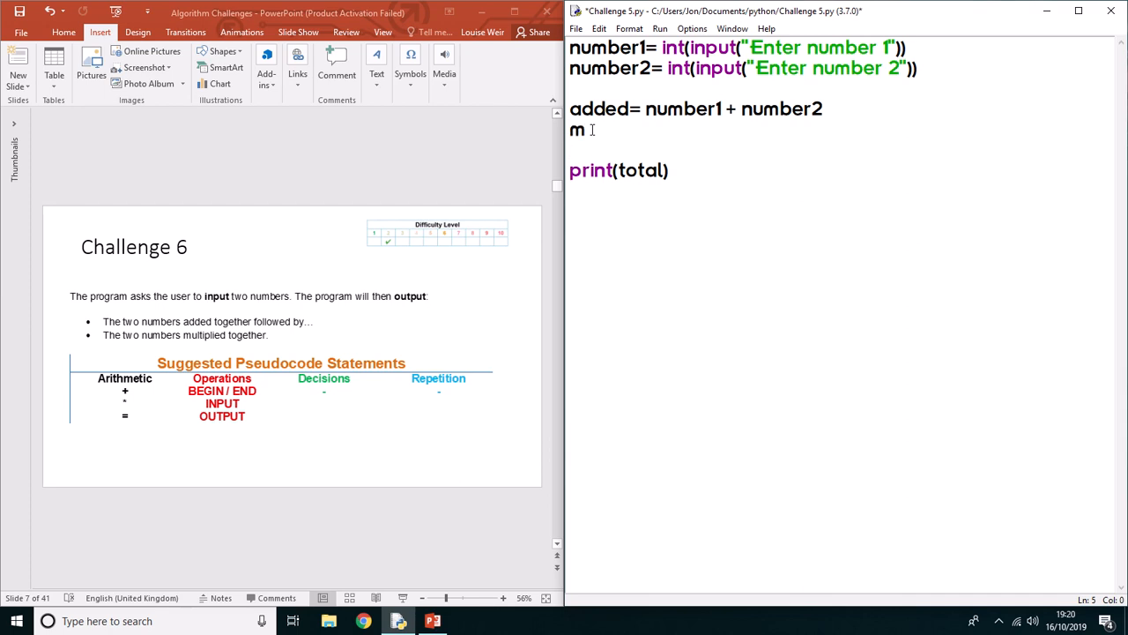
text(ulti)
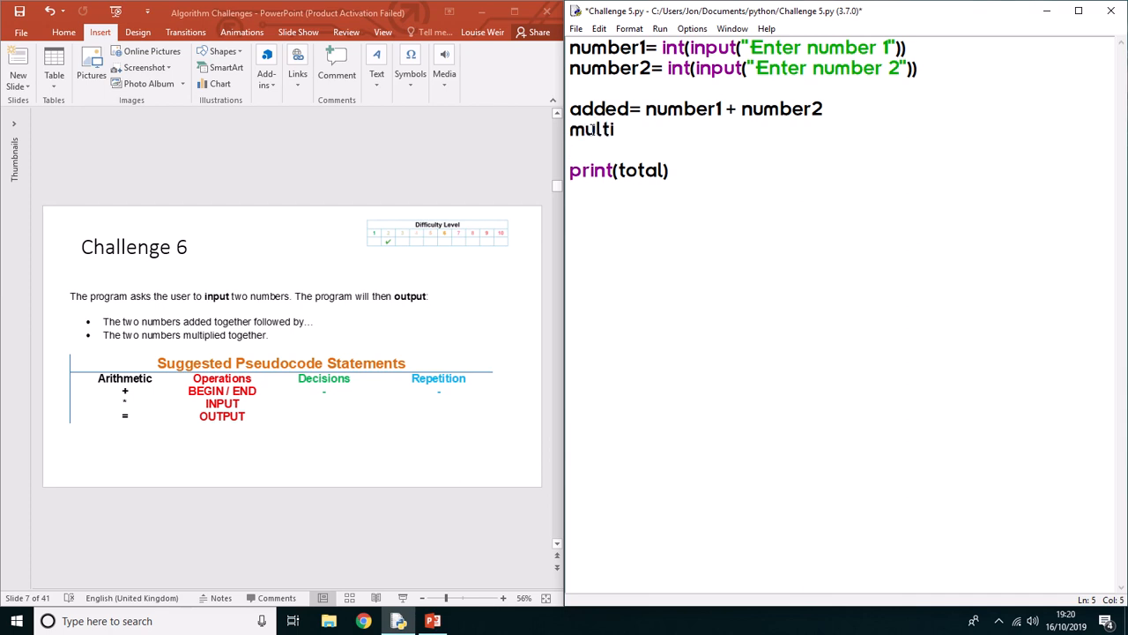
text(plied)
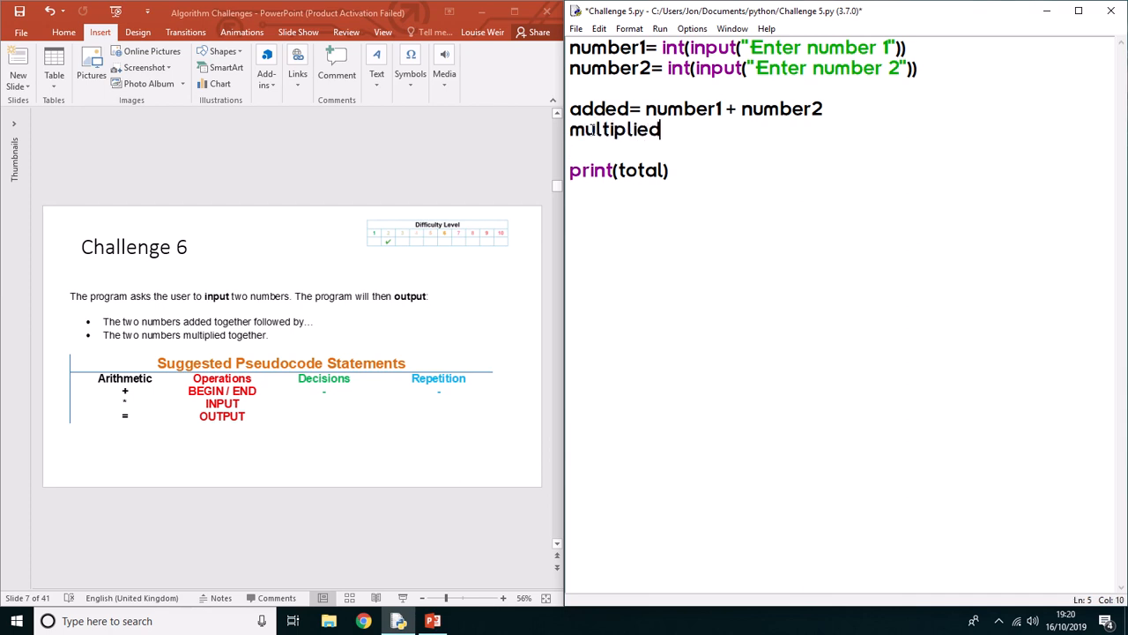
text(= num)
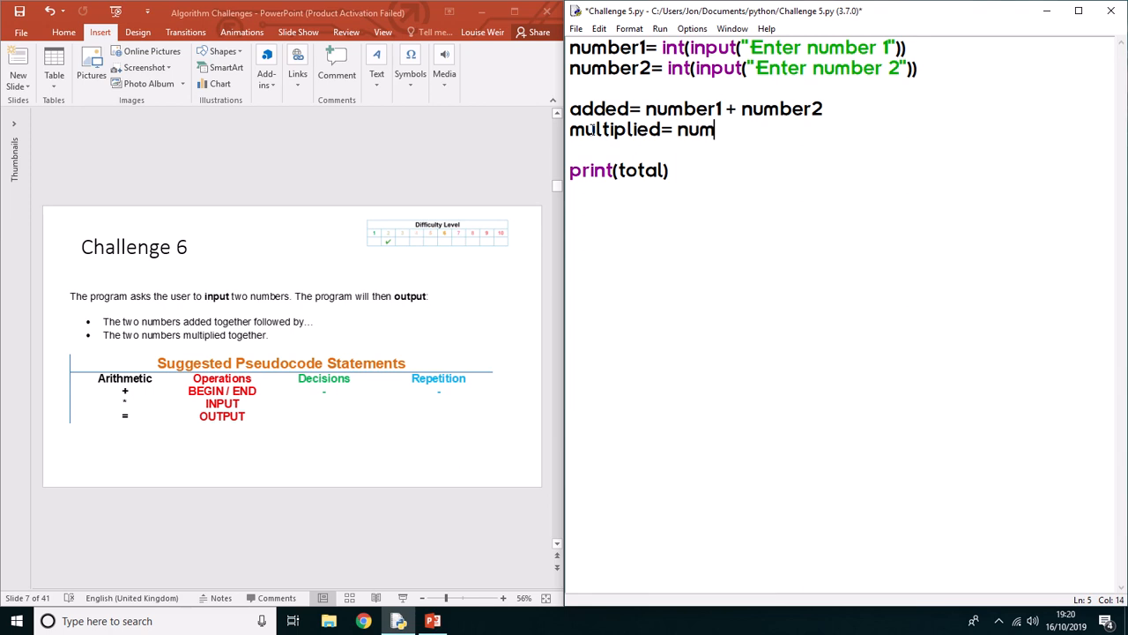
text(ber1)
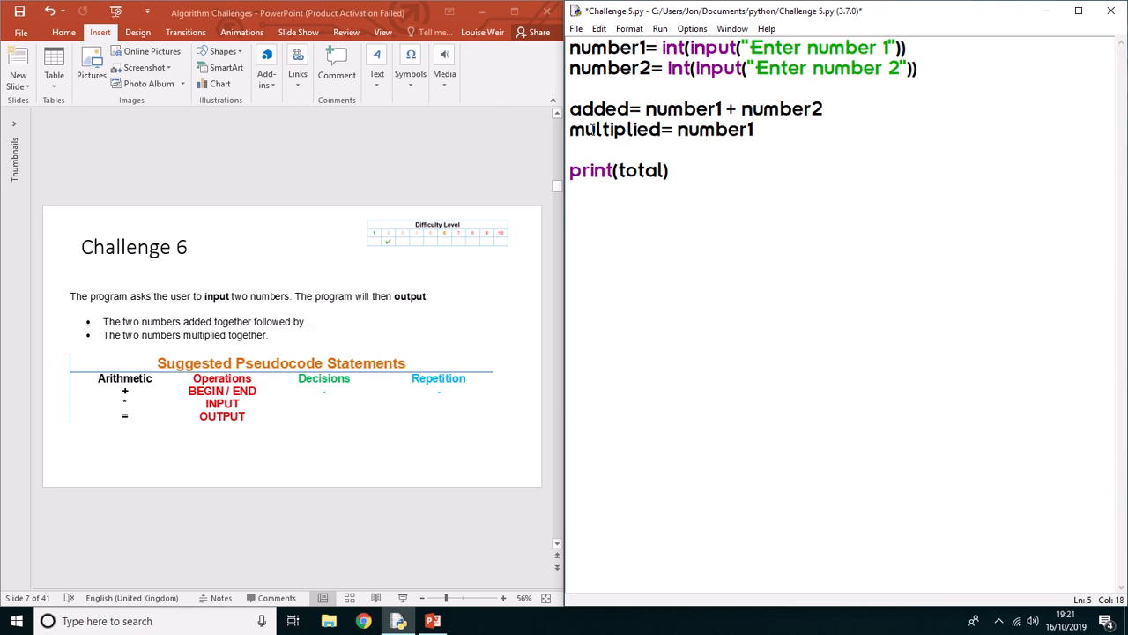
text(*)
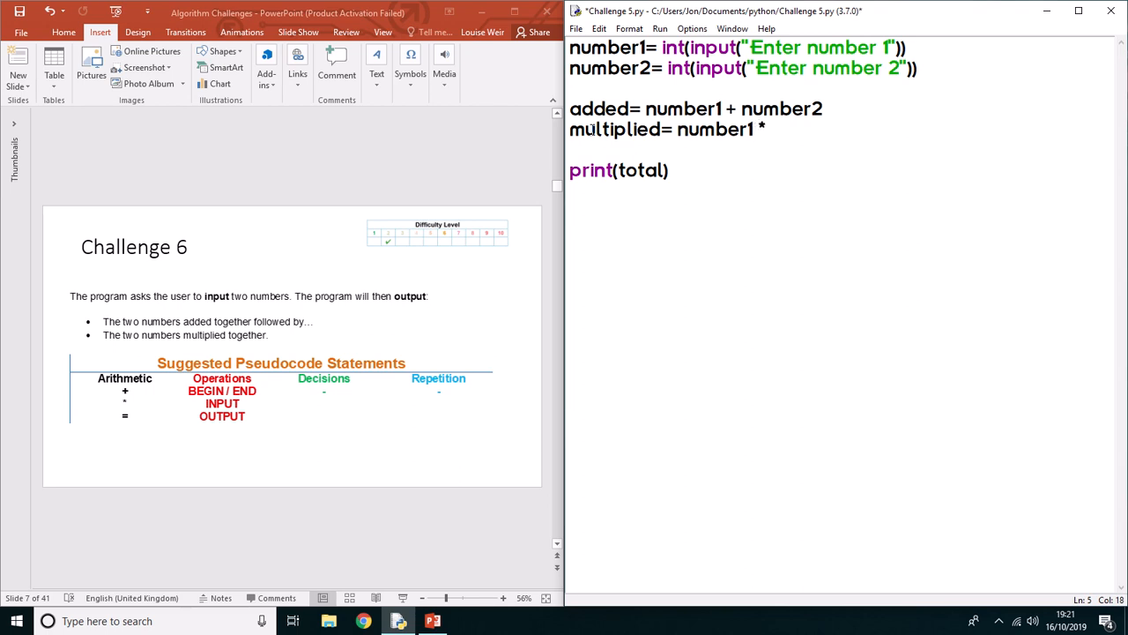
text(numbe)
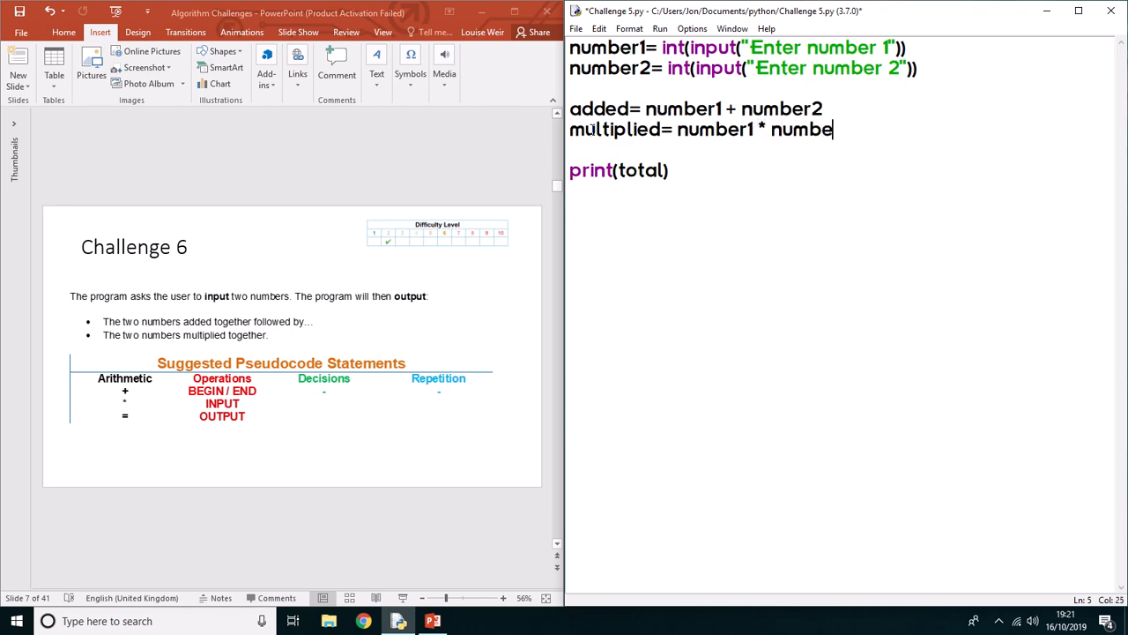
text(r2)
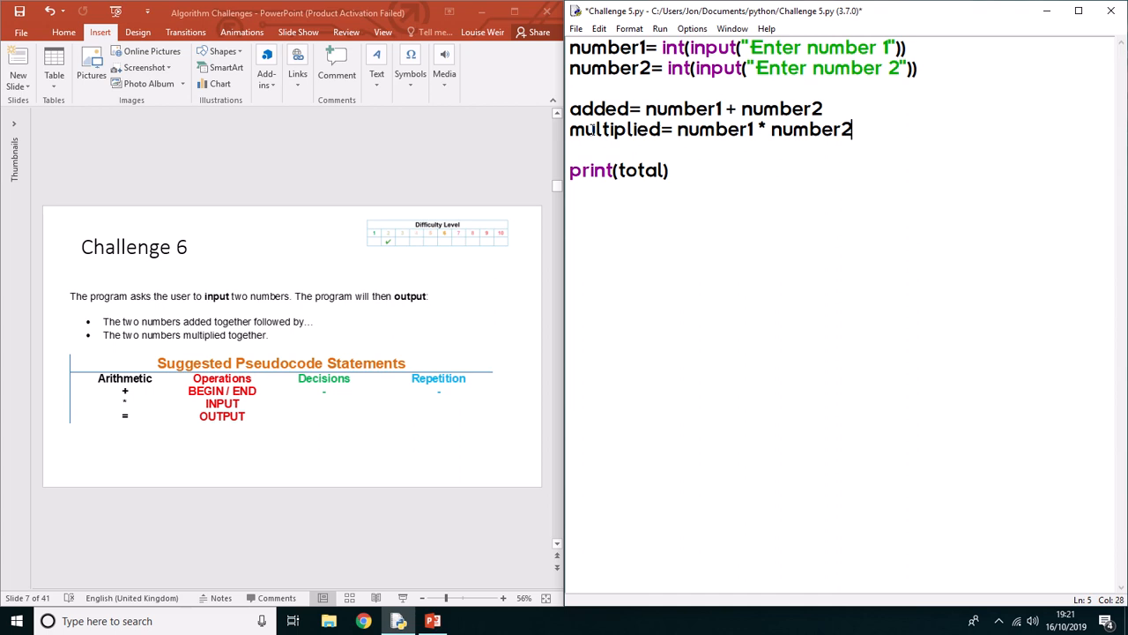
mouse_move(875, 133)
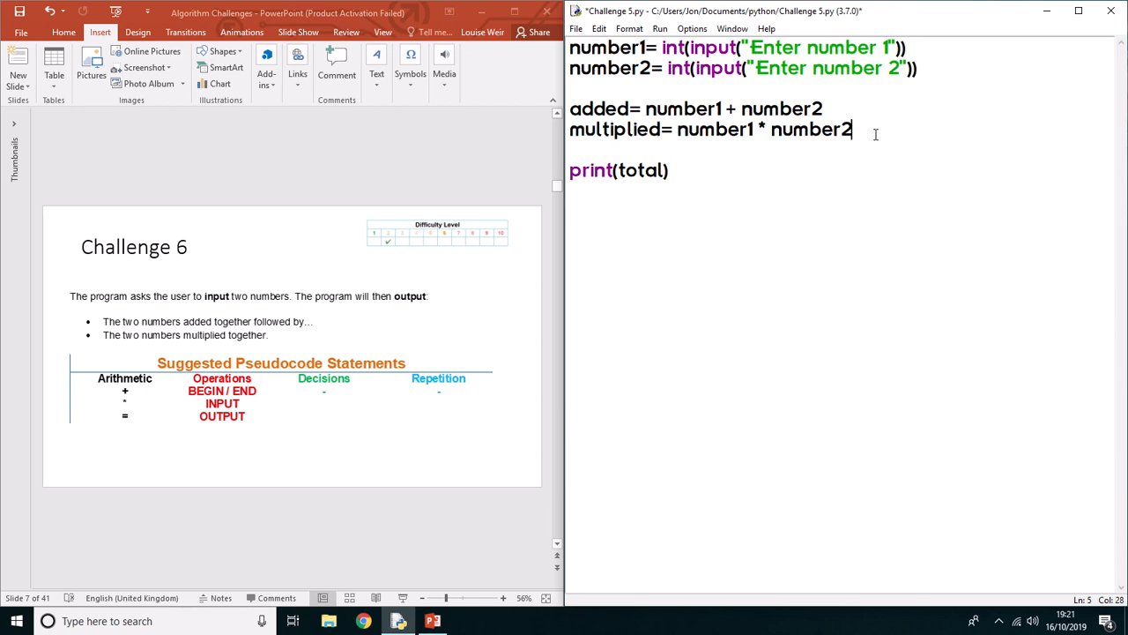
Write print(multiplied) as the second print line.
click(666, 170)
text(prin)
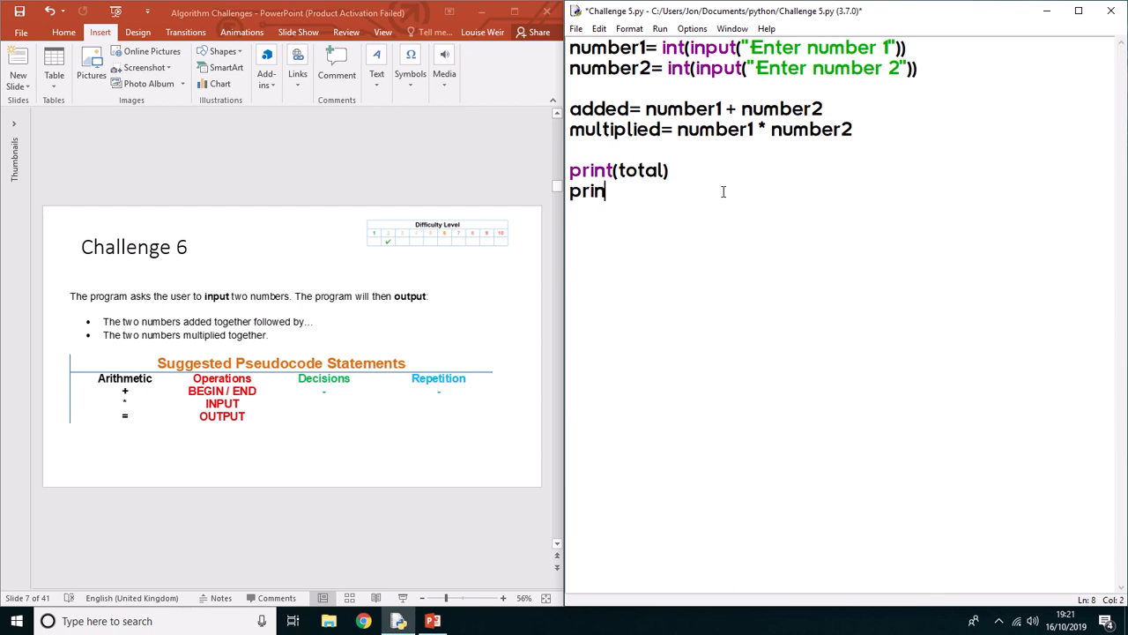
text(t(m)
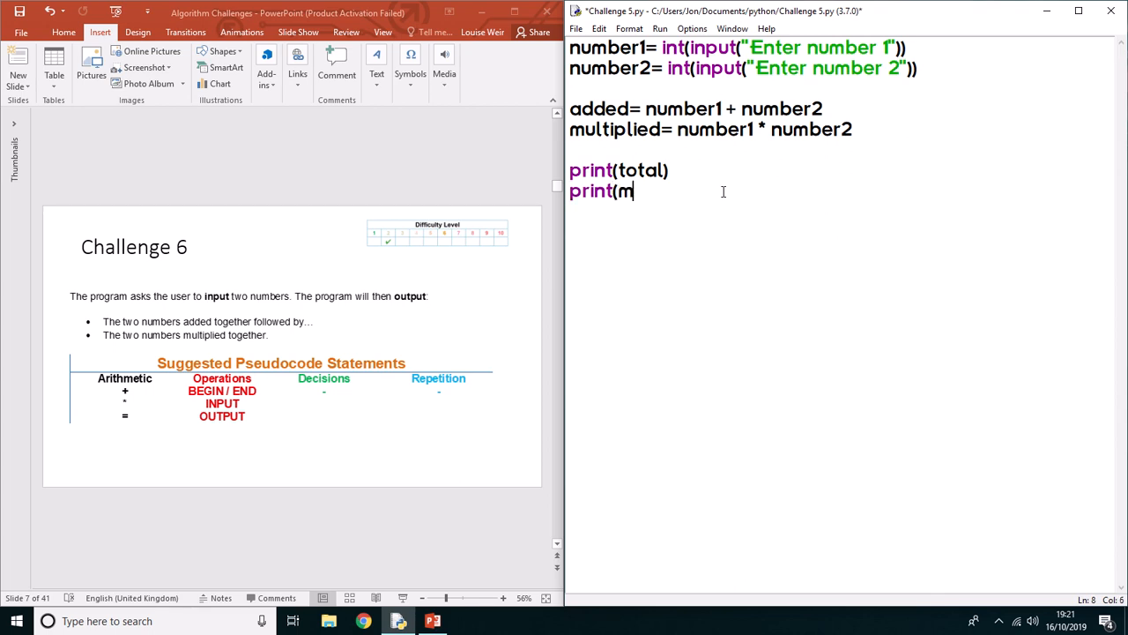
text(ultiplie)
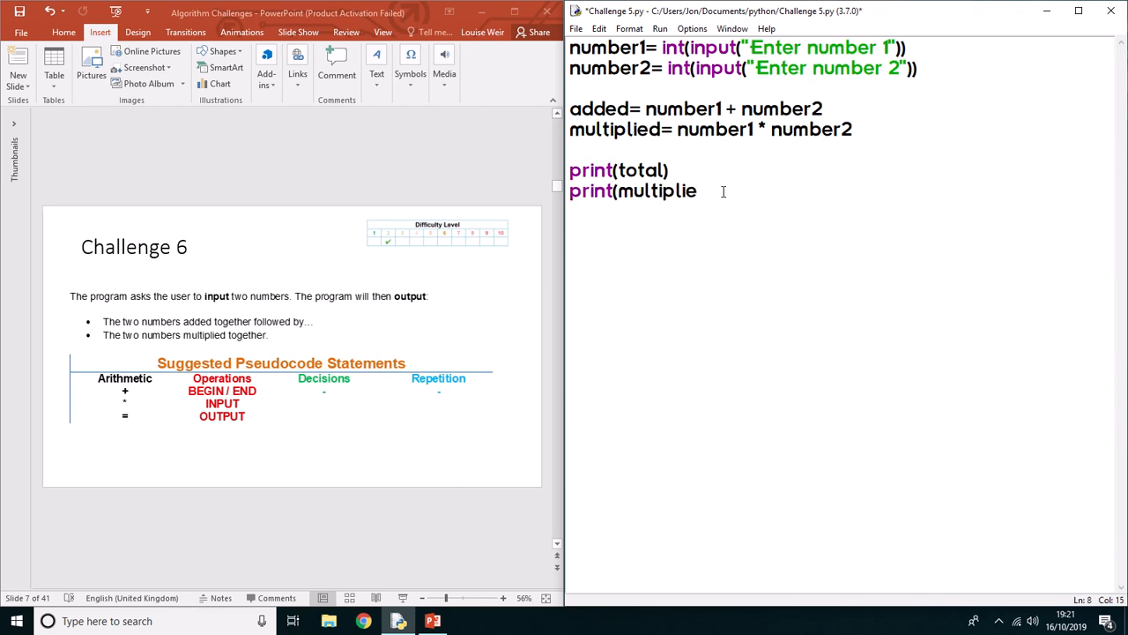
text(d))
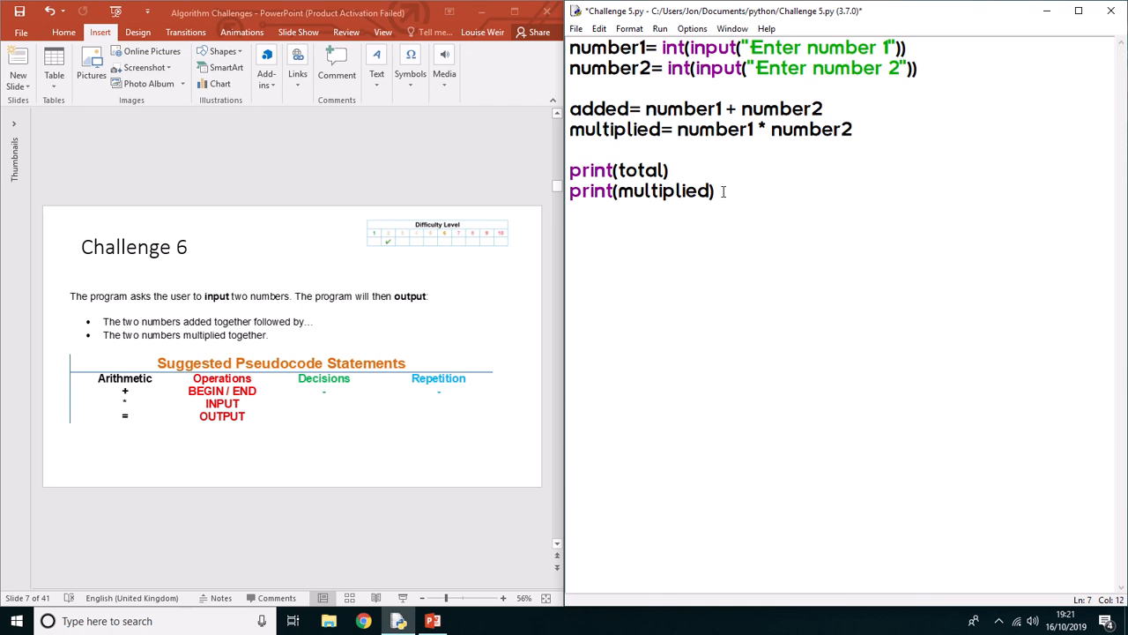
click(625, 170)
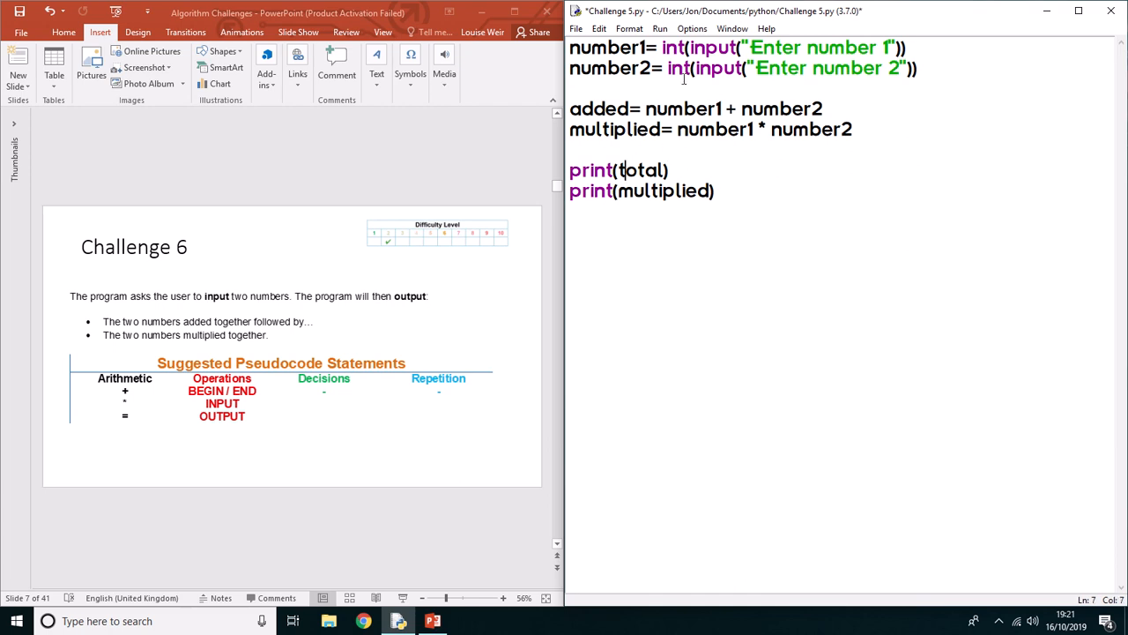
Save the script under the new name Challenge 6 with Save As.
click(575, 29)
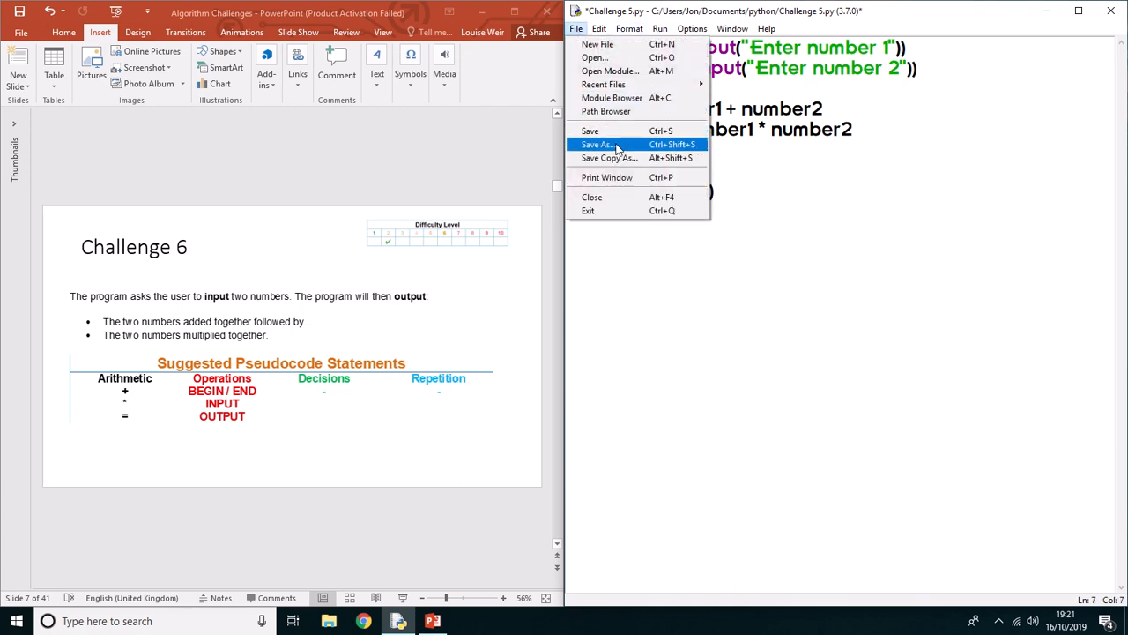
click(596, 144)
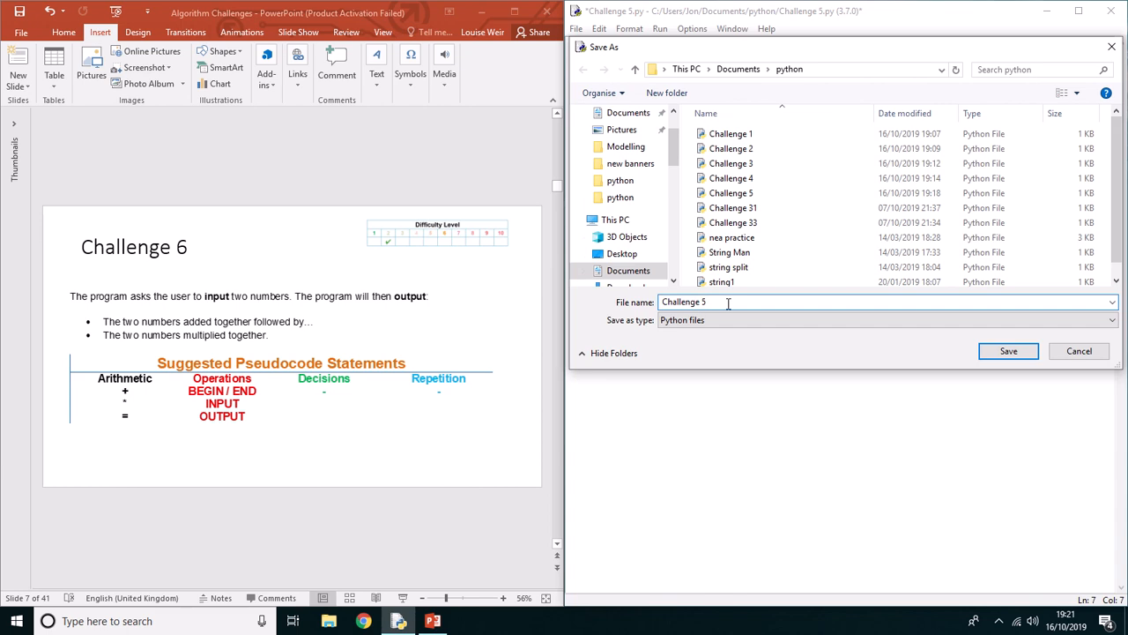
click(1007, 351)
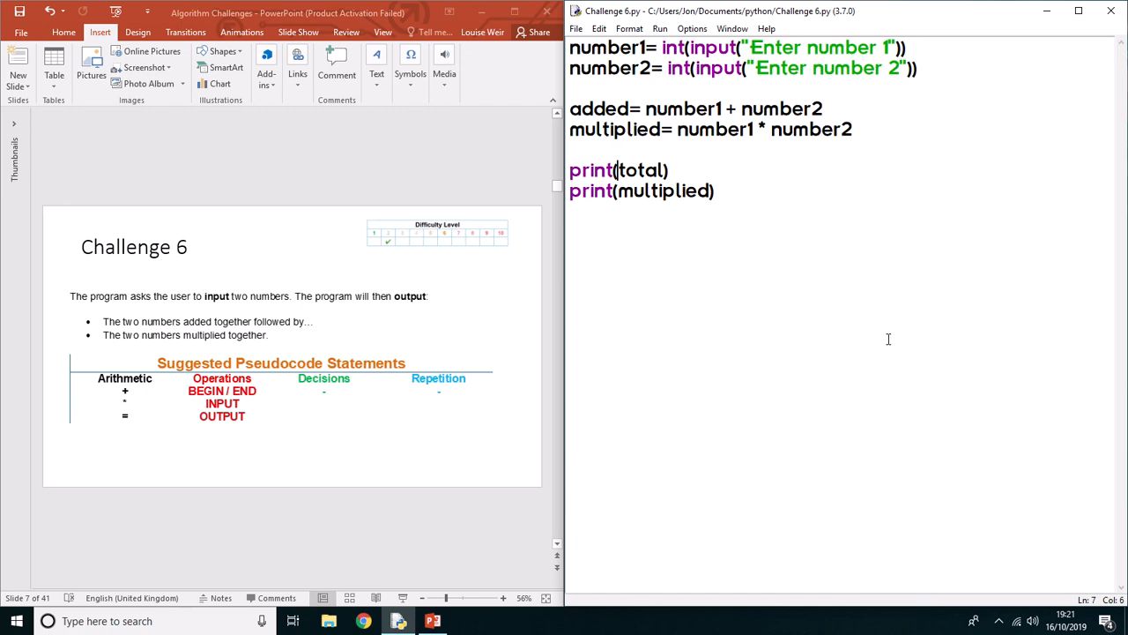
Add the label "The numbers added together are:" before the first printed value.
text("The numbers added)
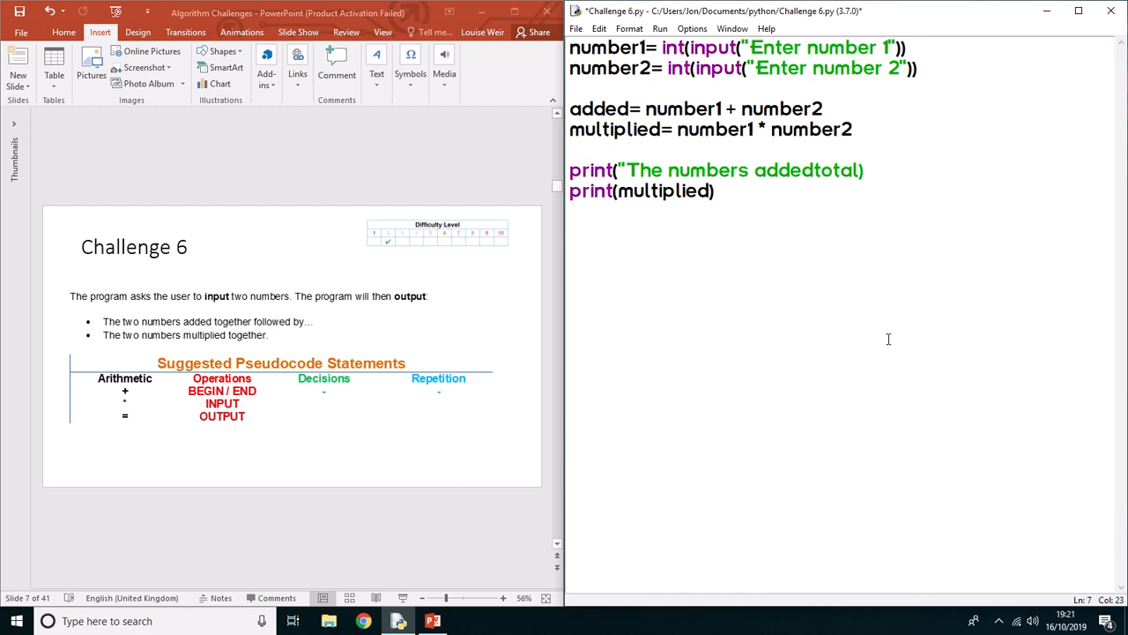
text(together)
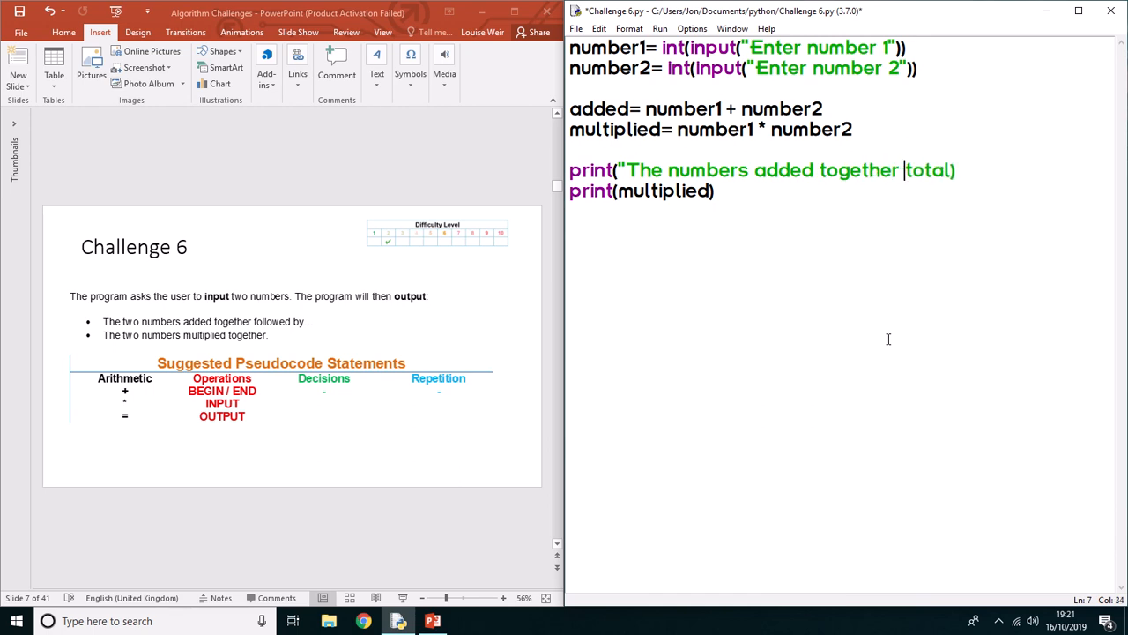
text(are)
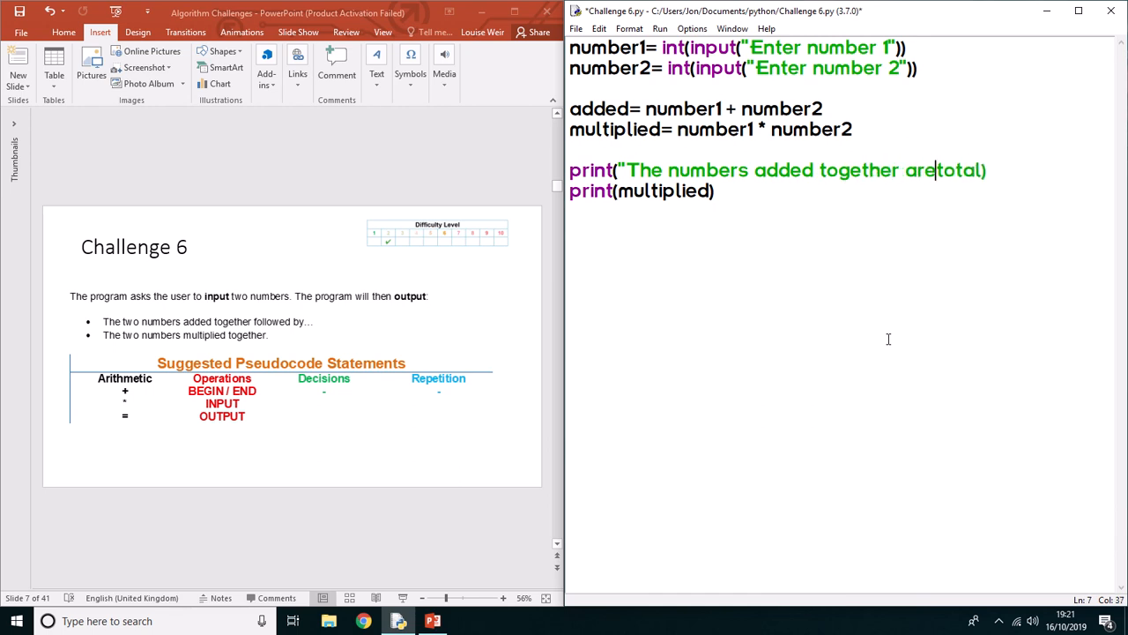
text(:")
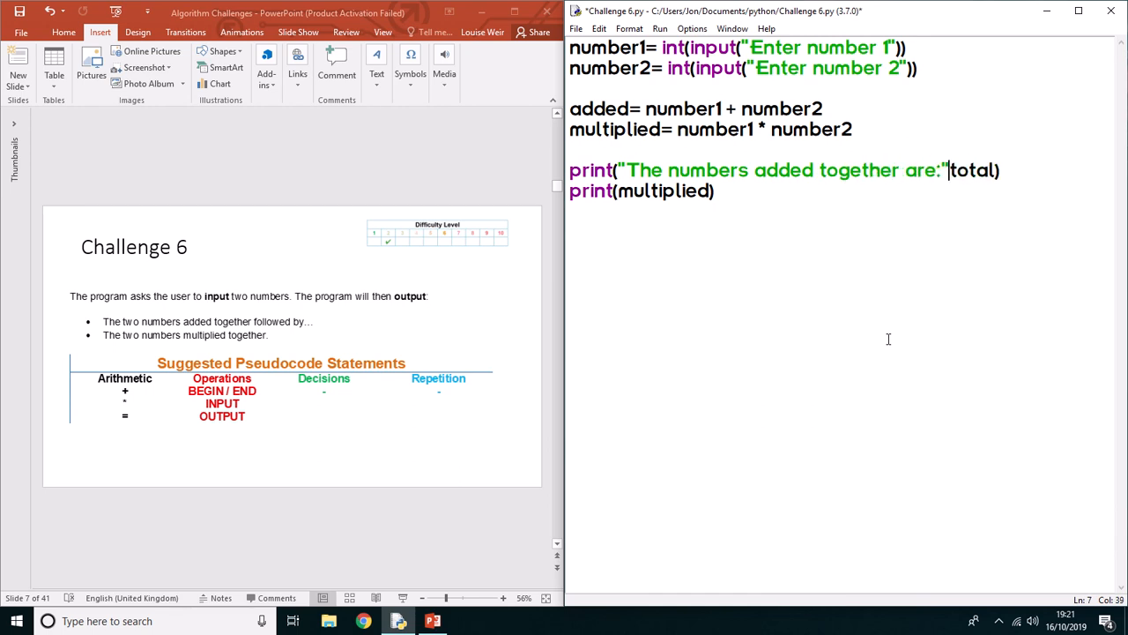
text(,)
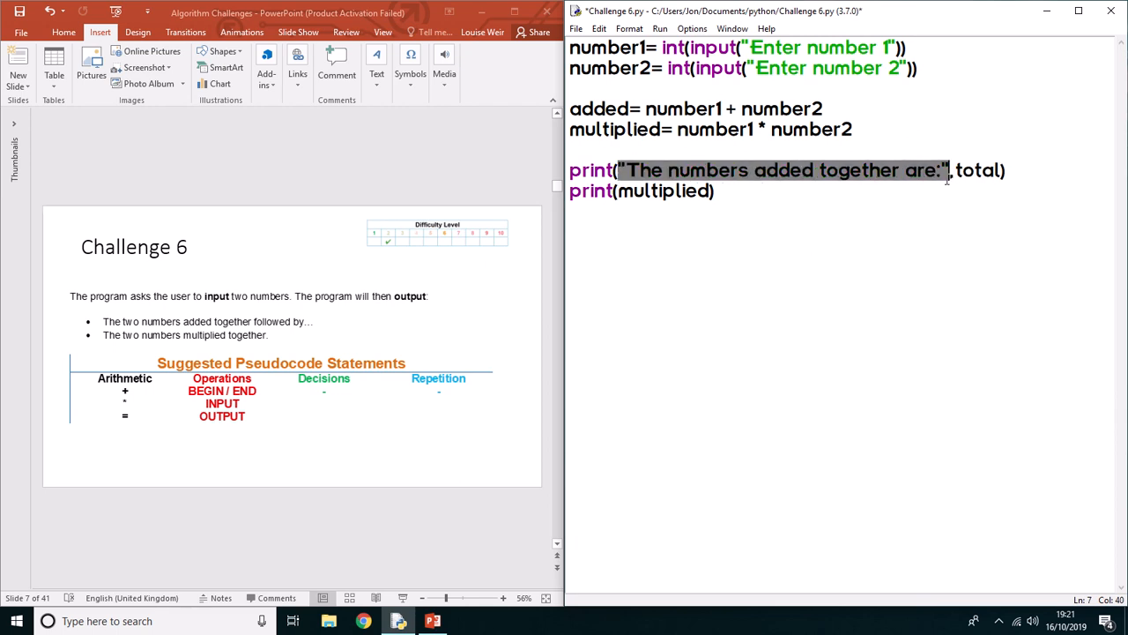
Add the same label to the second print and print added in the first.
click(617, 191)
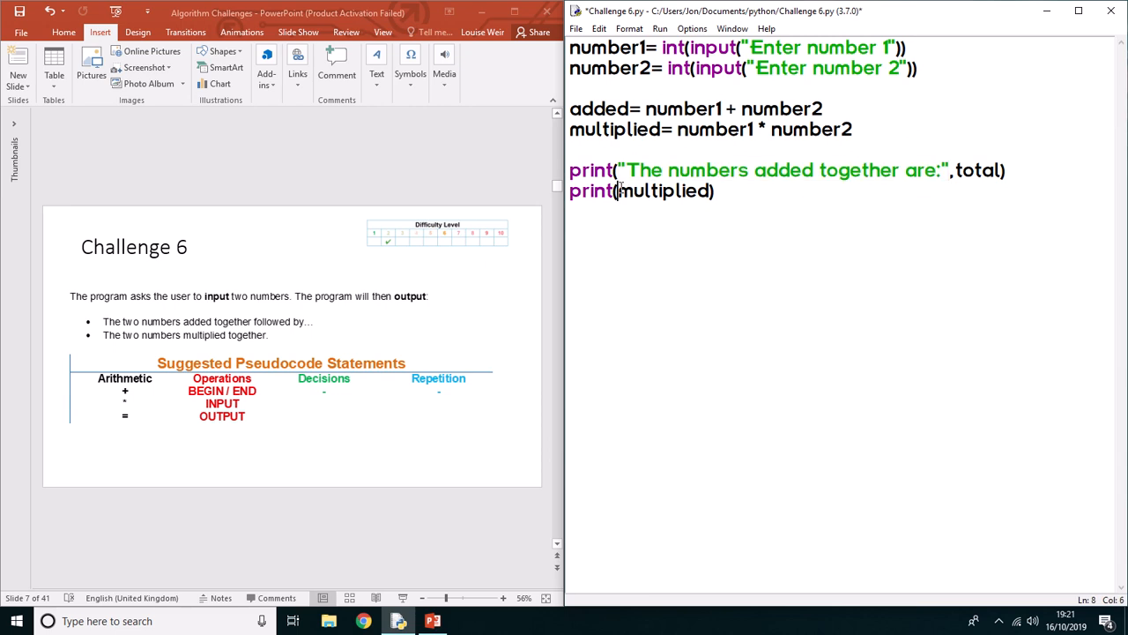
text("The numbers added together are:",)
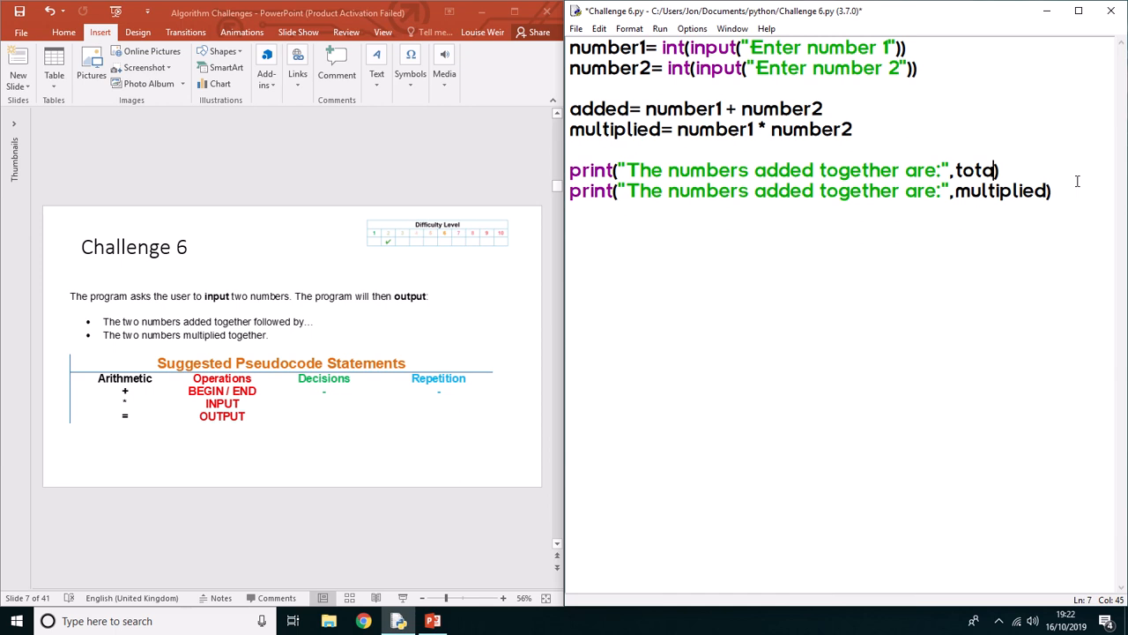
text(added)
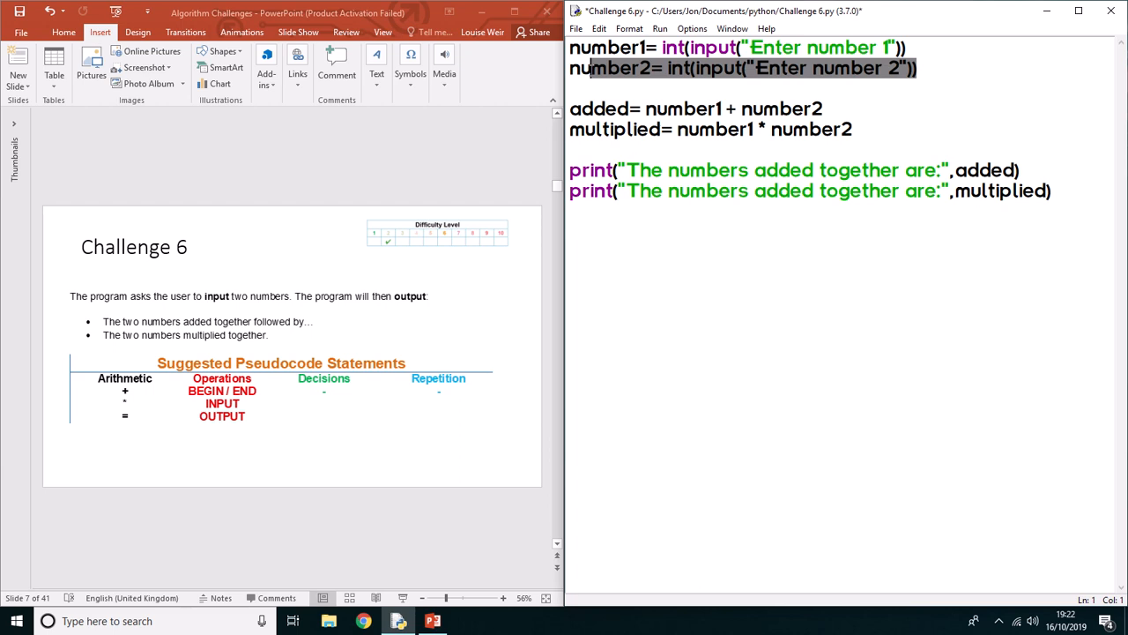
Change the second label's word 'added' to 'multiplied'.
double_click(599, 109)
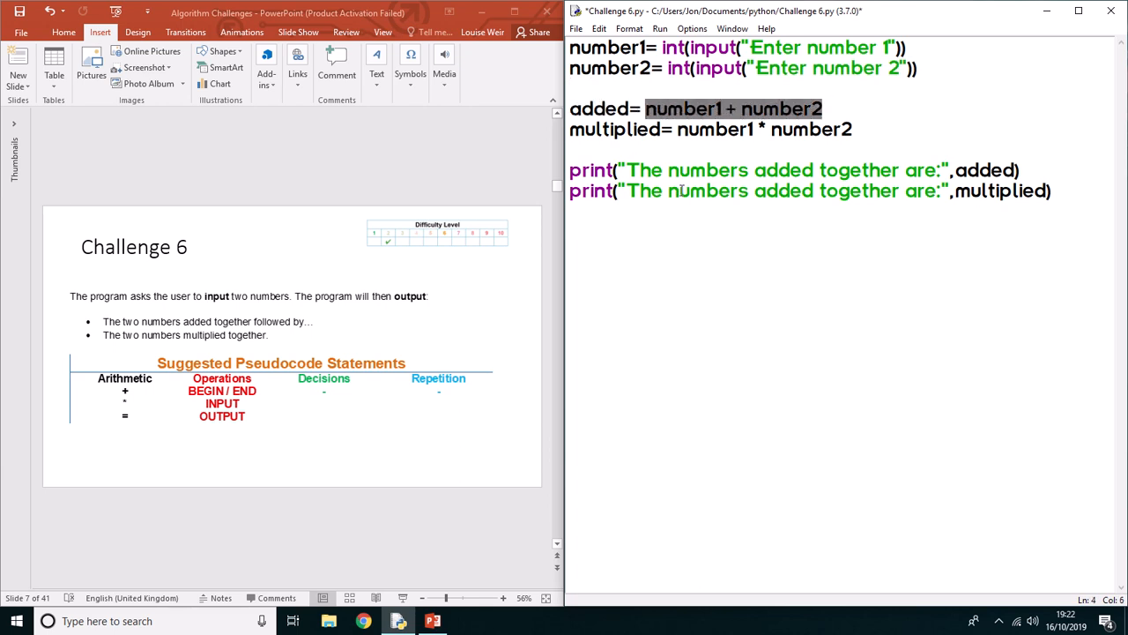
click(665, 128)
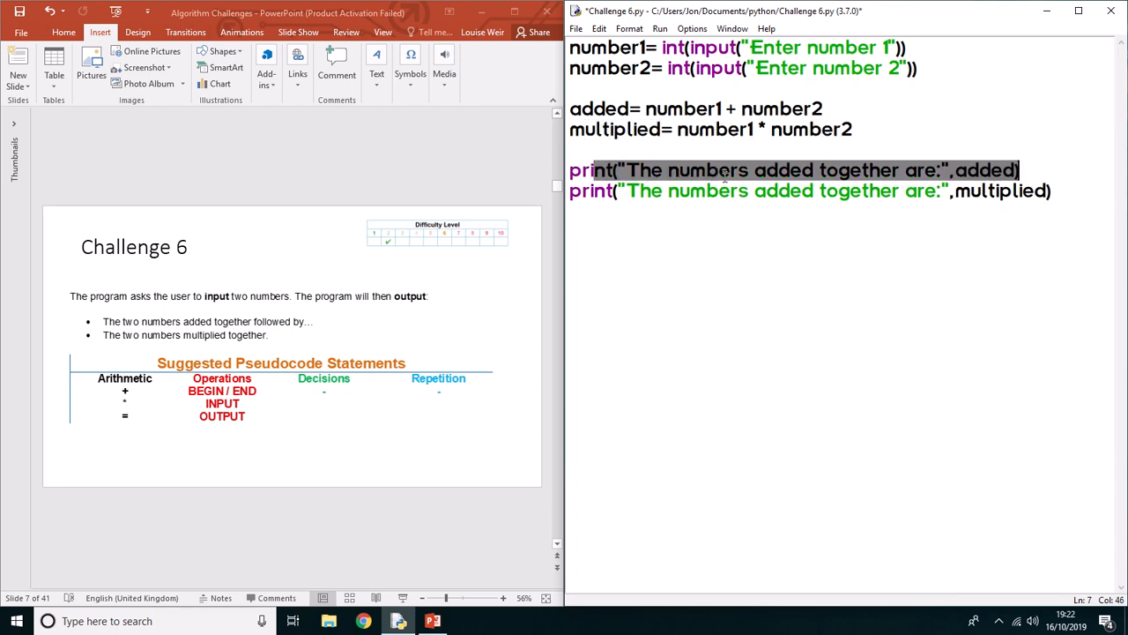
click(805, 191)
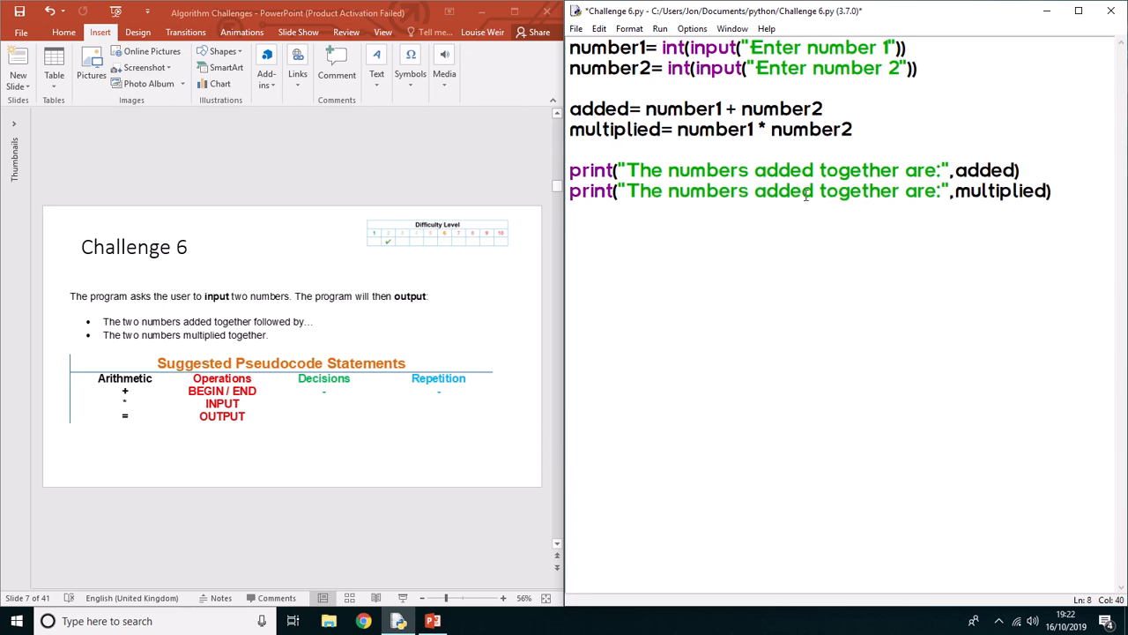
key(BackSpace)
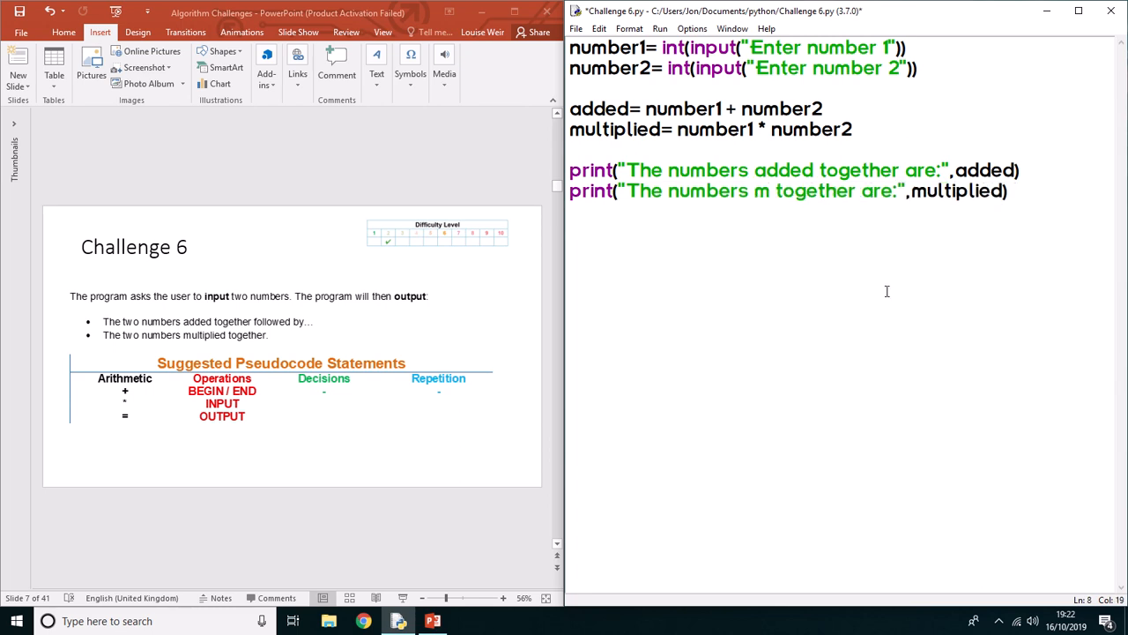
text(ultiplied)
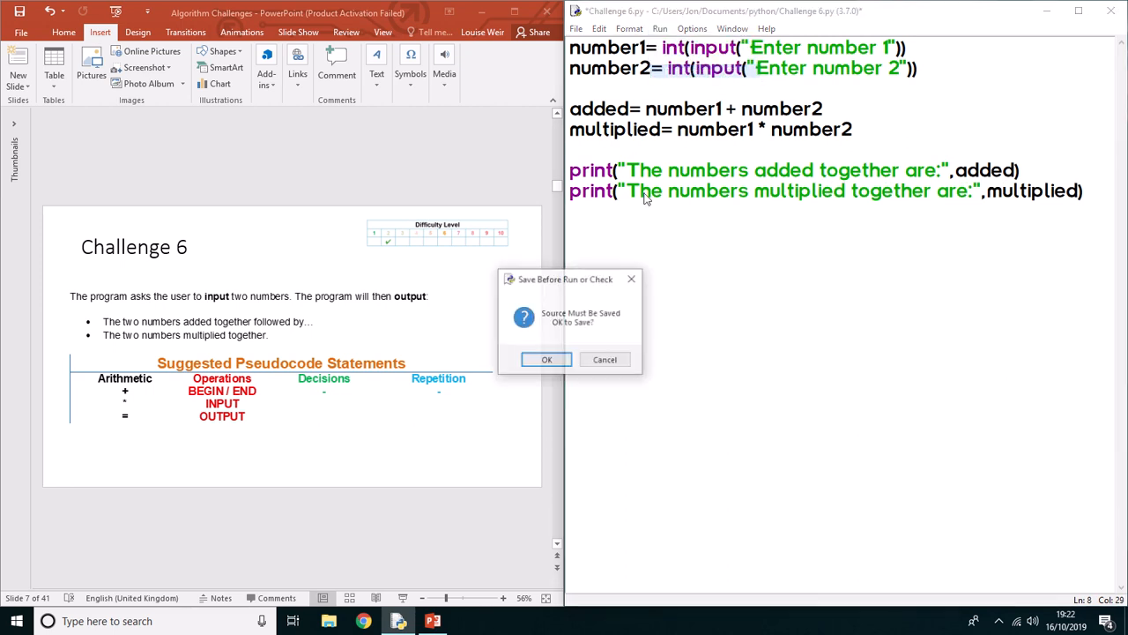
Confirm the save prompt and run the script with inputs 50 and 30.
click(546, 359)
text(50)
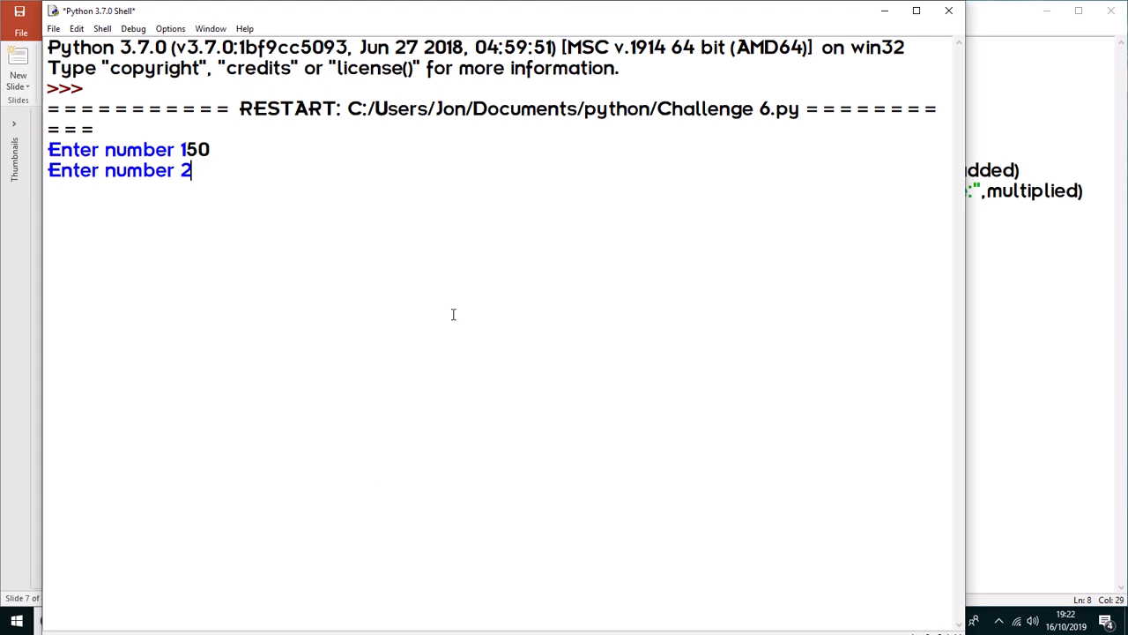
text(30)
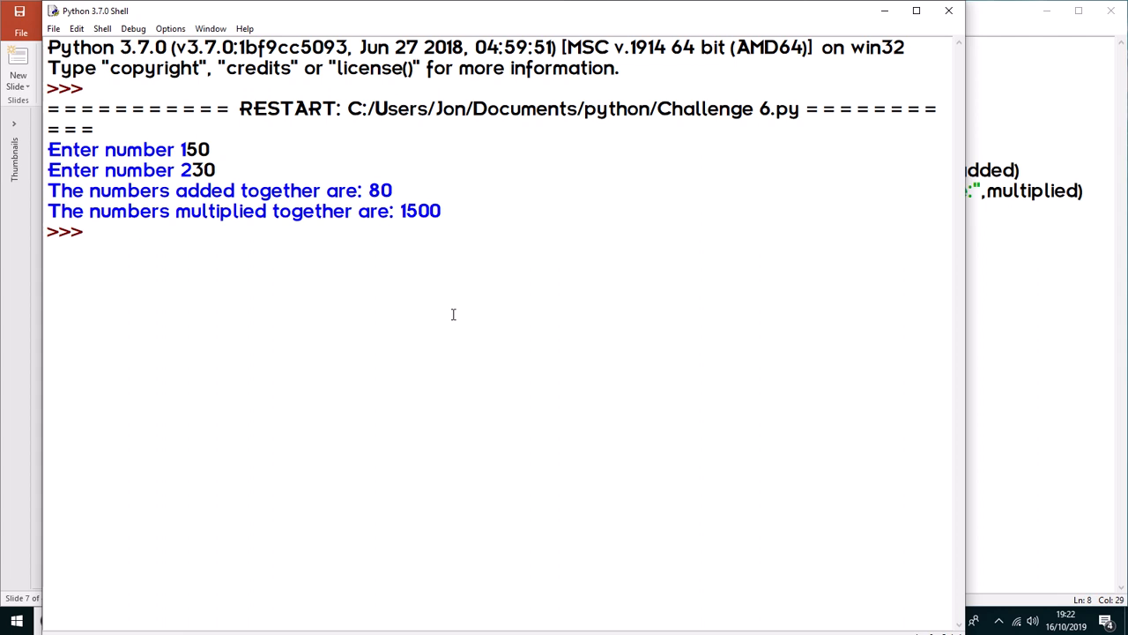
mouse_move(311, 221)
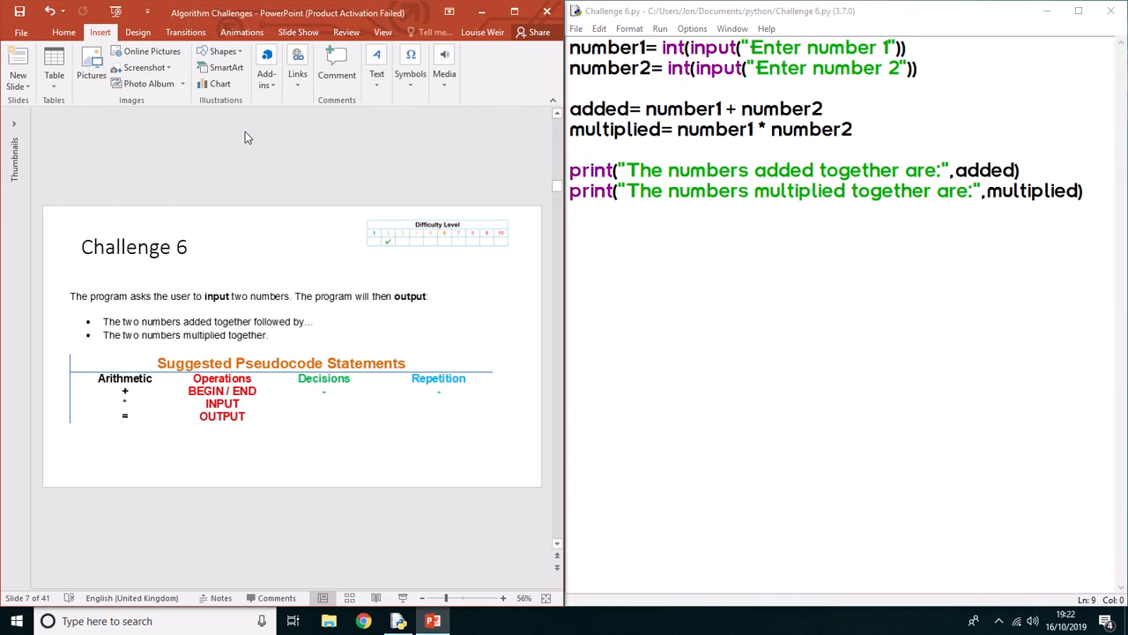
mouse_move(404, 4)
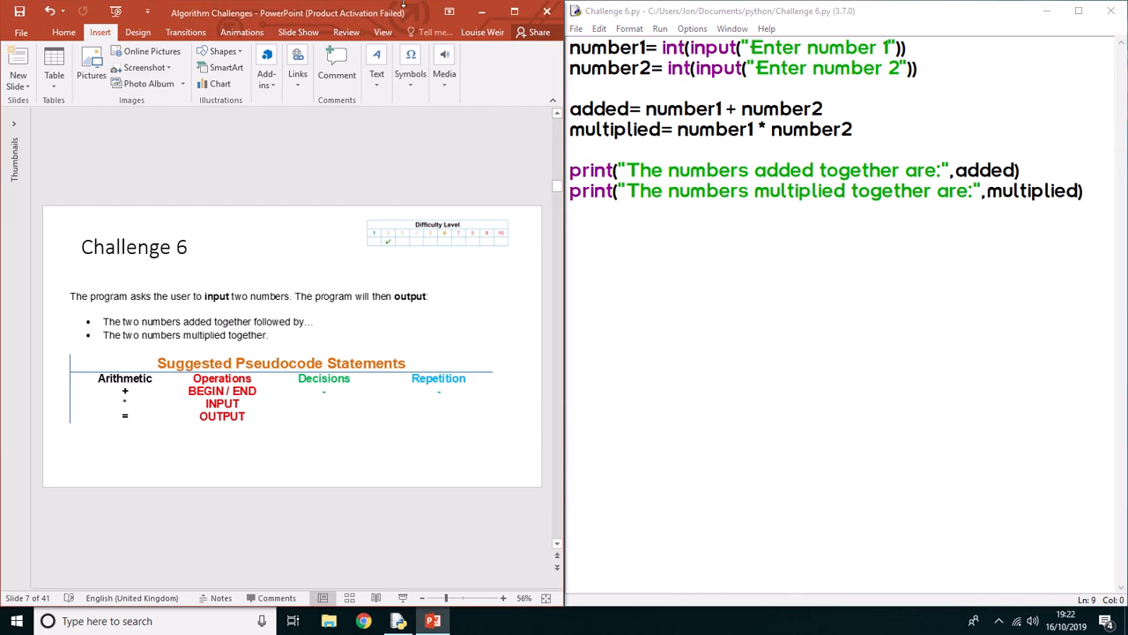